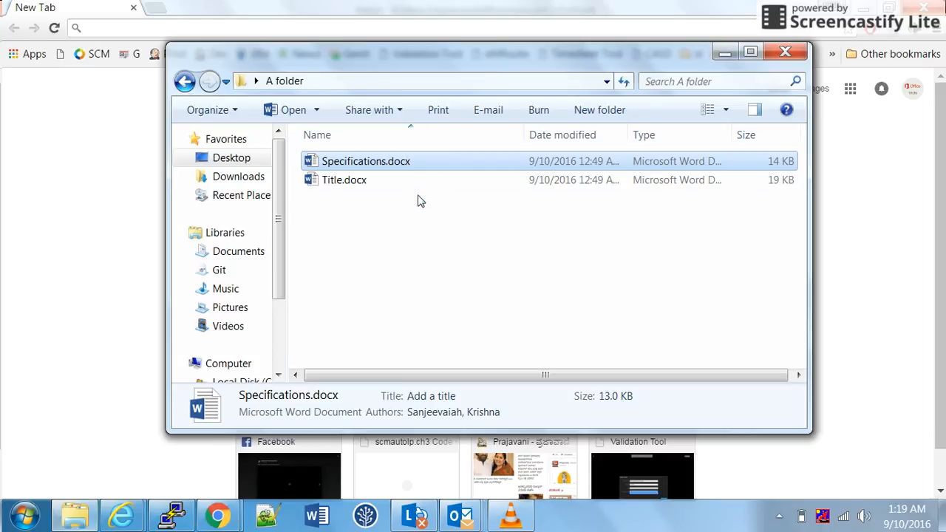
mouse_move(386, 327)
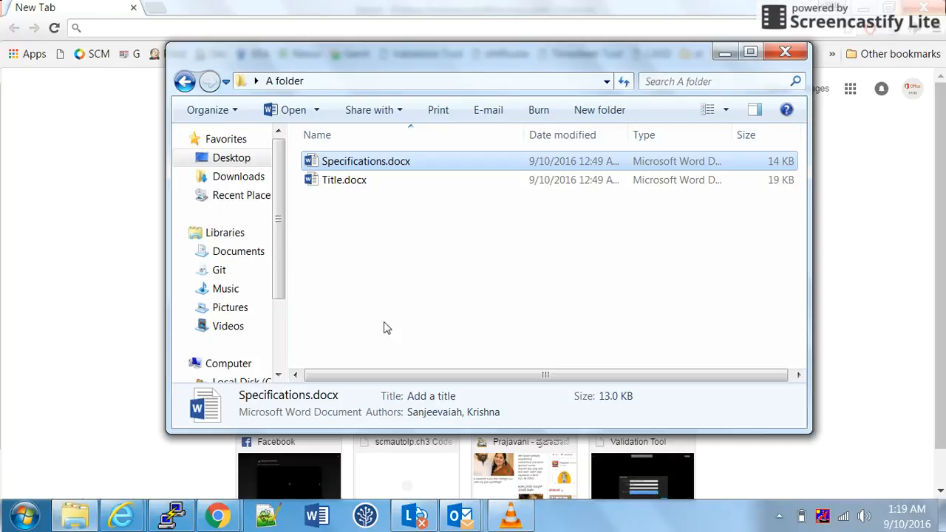
Select Title.docx in 'A folder' in Windows Explorer.
left_click(344, 180)
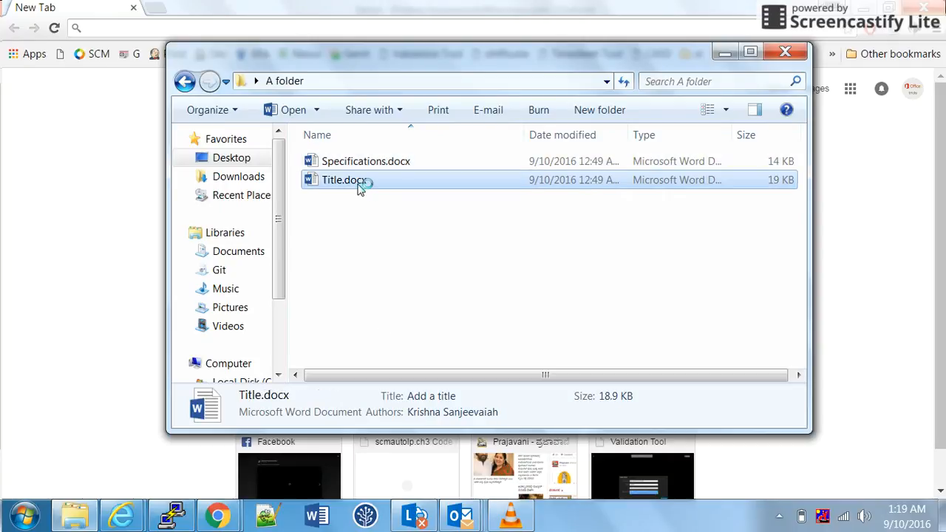
Open Title.docx and Specifications.docx, place the cursor at Title's start, and show the Developer tab.
double_click(344, 179)
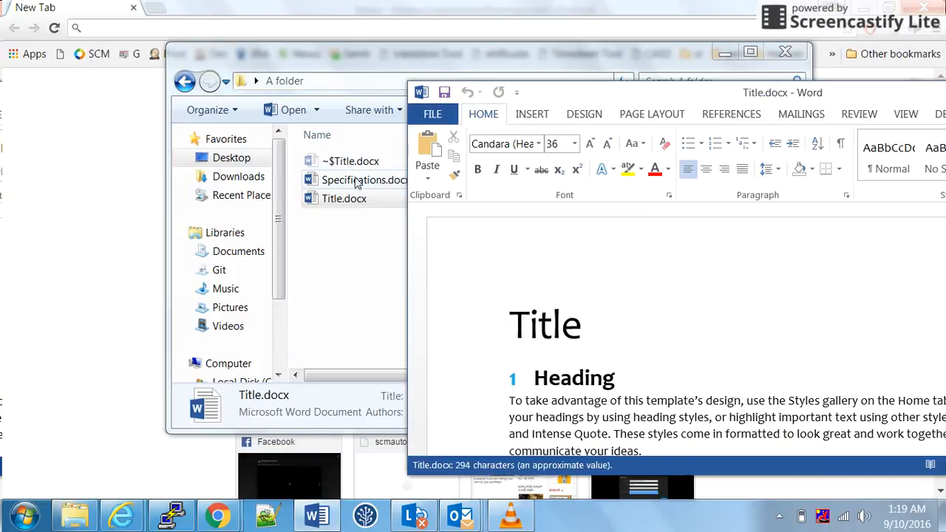
double_click(364, 180)
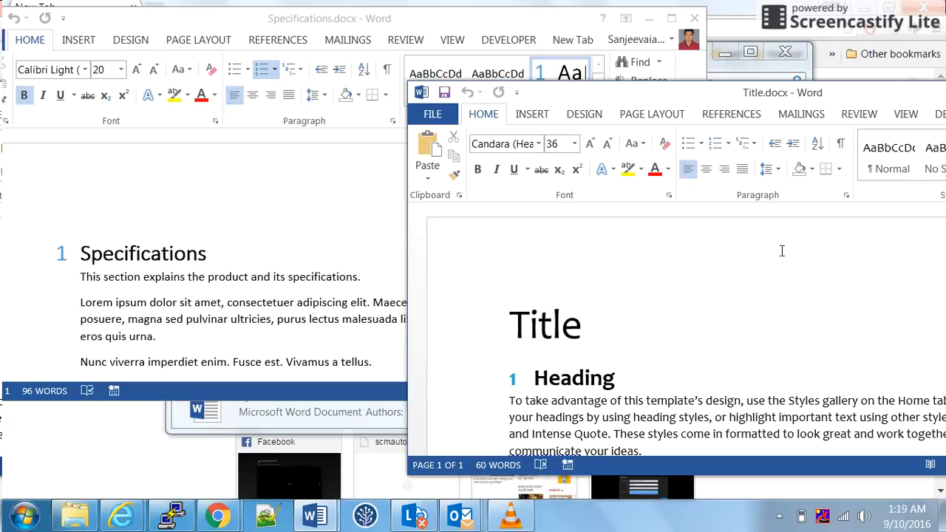
left_click(509, 325)
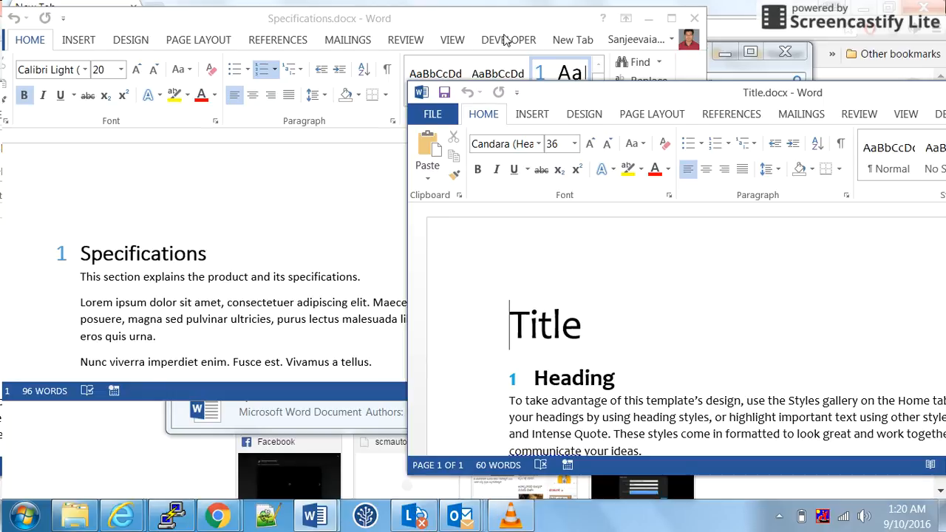
left_click(508, 39)
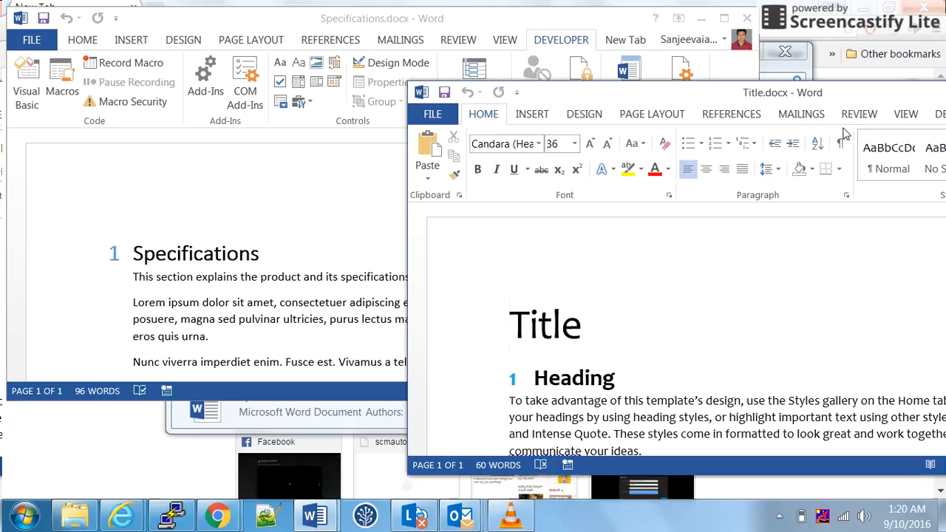
Open the Visual Basic editor and highlight Second in the Merge_2_files file-name formula.
left_click(905, 94)
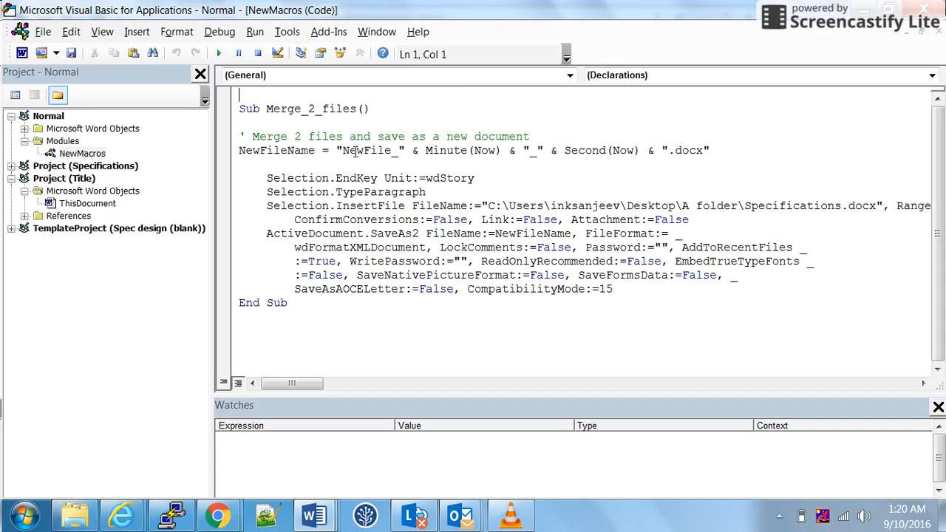
mouse_move(468, 263)
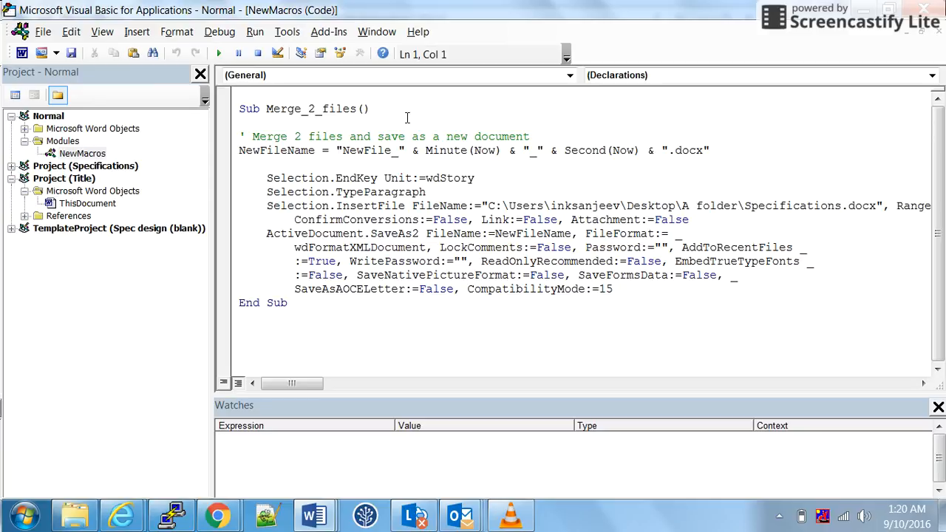
double_click(367, 150)
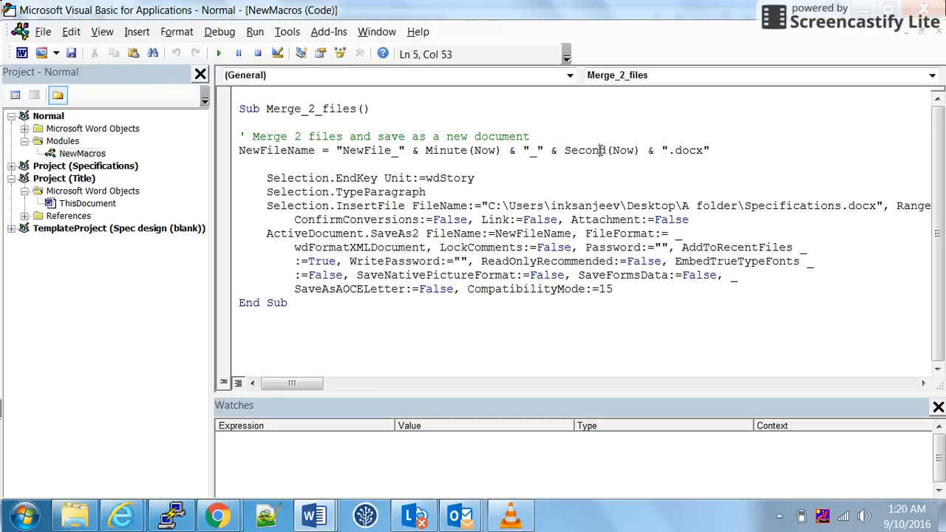
double_click(582, 150)
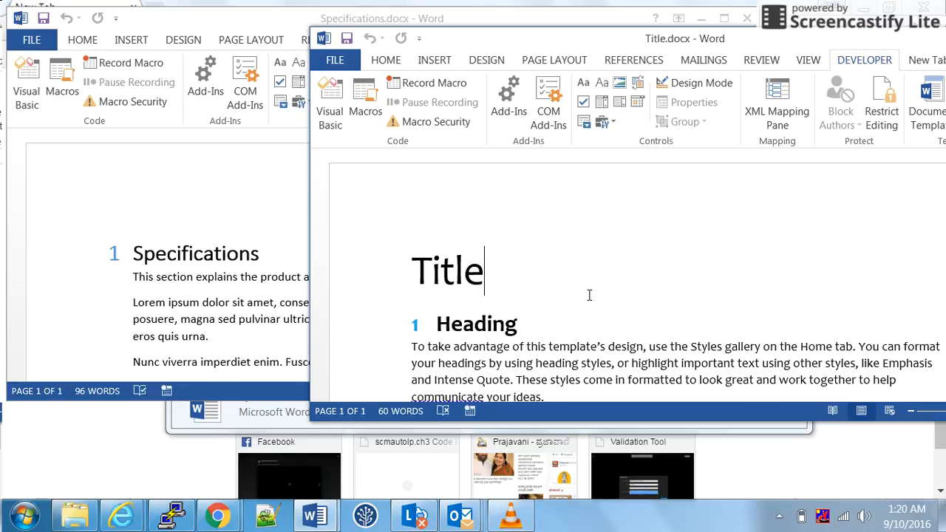
mouse_move(365, 100)
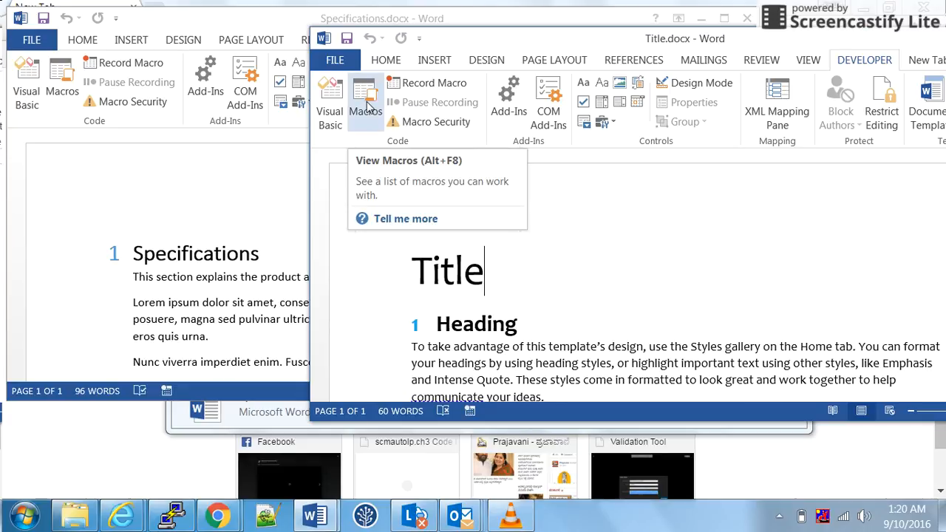
Run Merge_2_files from the Macros list to create NewFile_20_47.docx with both documents' contents.
left_click(365, 96)
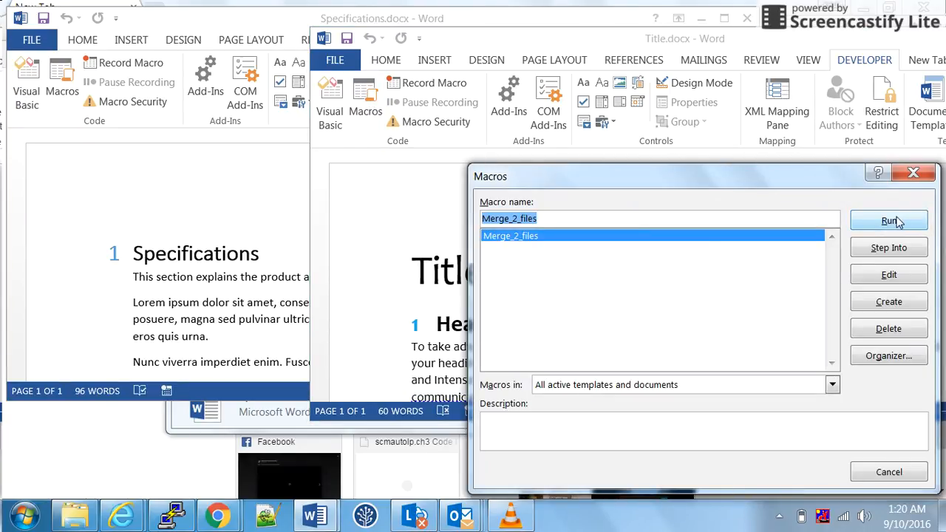
left_click(889, 221)
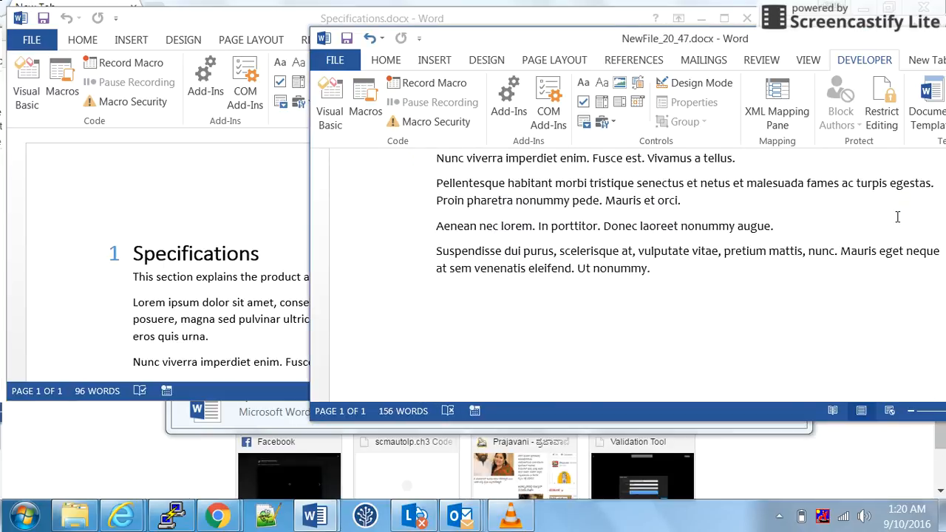
left_click(703, 60)
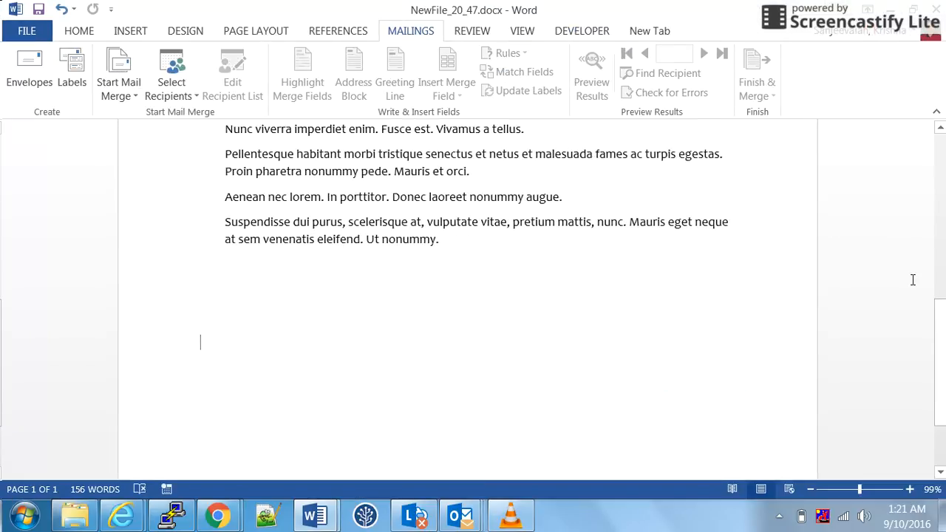
scroll("up", 3)
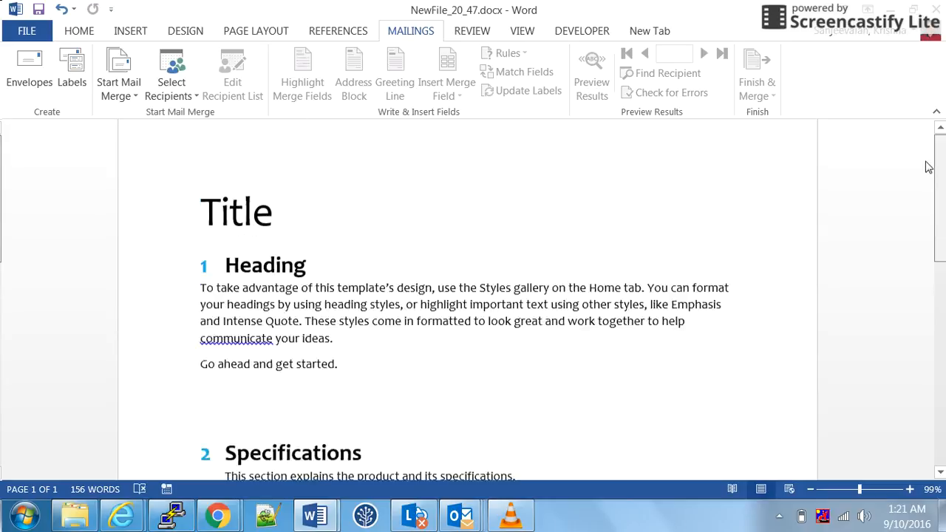
scroll("down", 3)
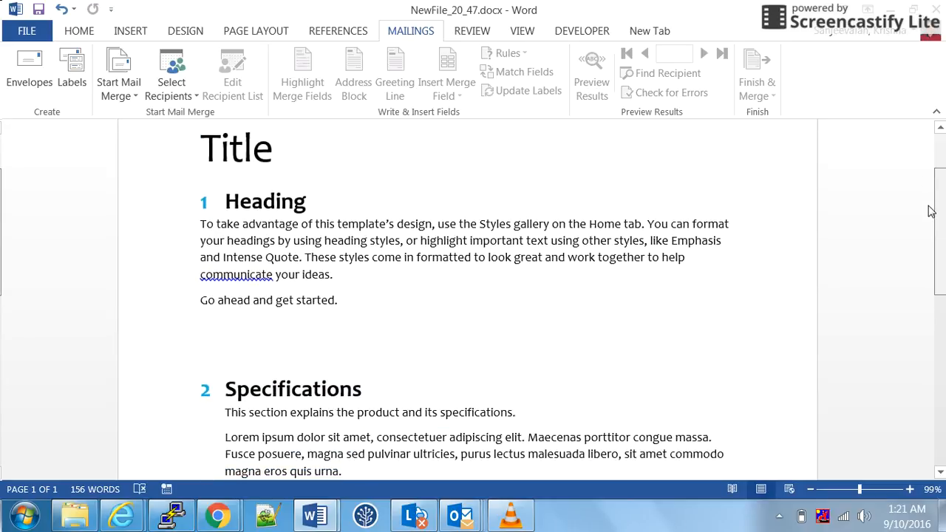
scroll("down", 3)
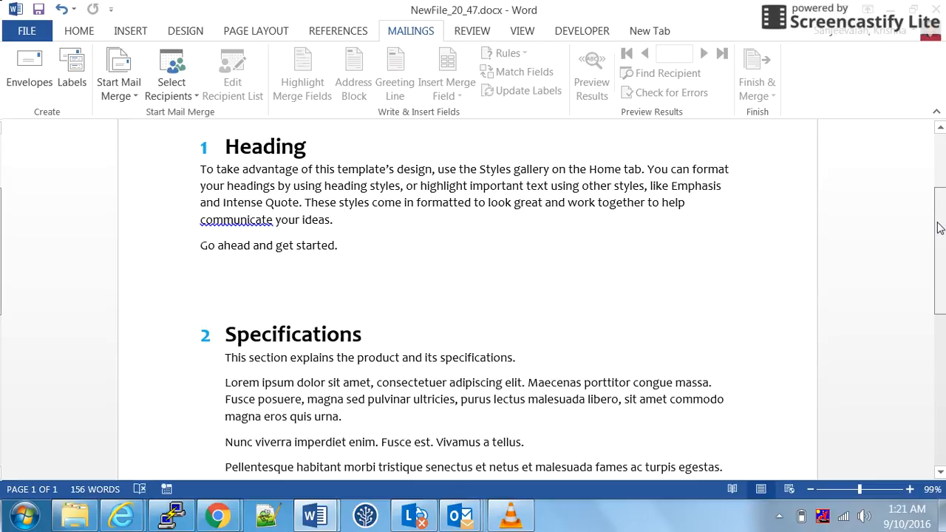
scroll("up", 3)
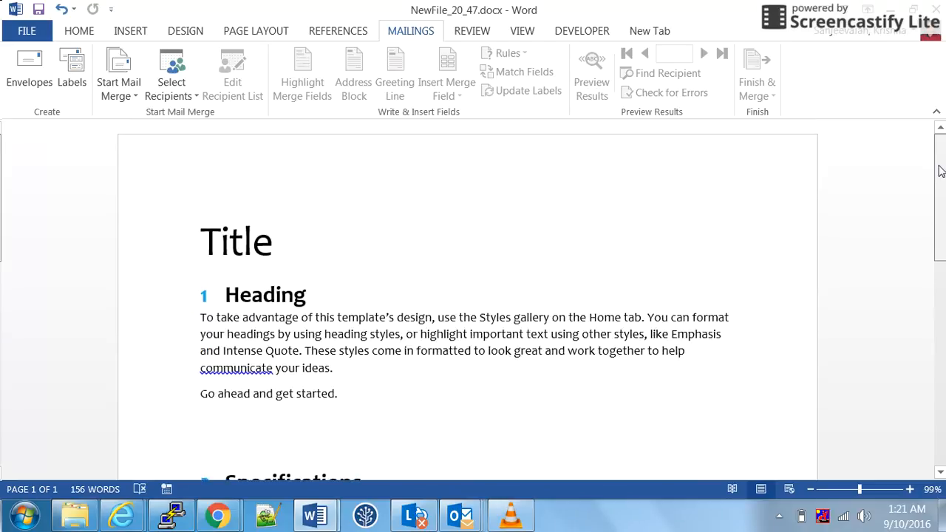
scroll("down", 3)
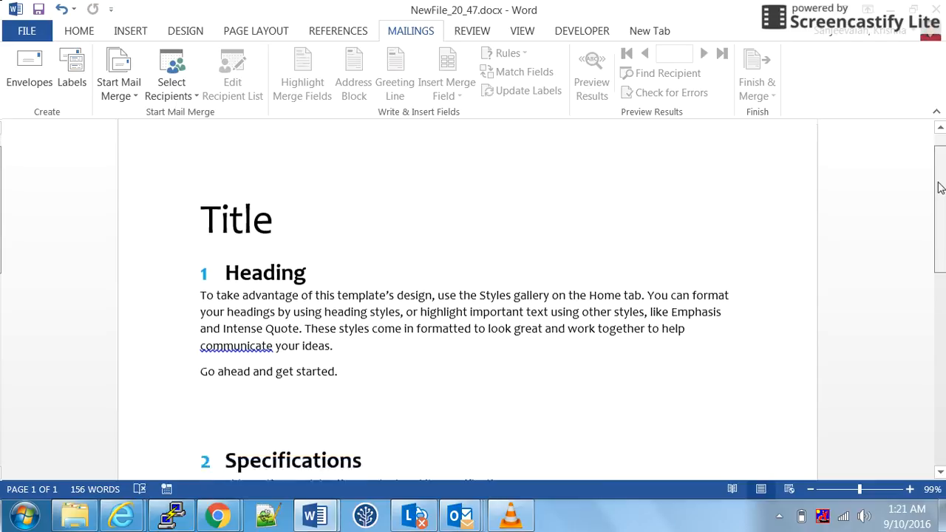
scroll("down", 3)
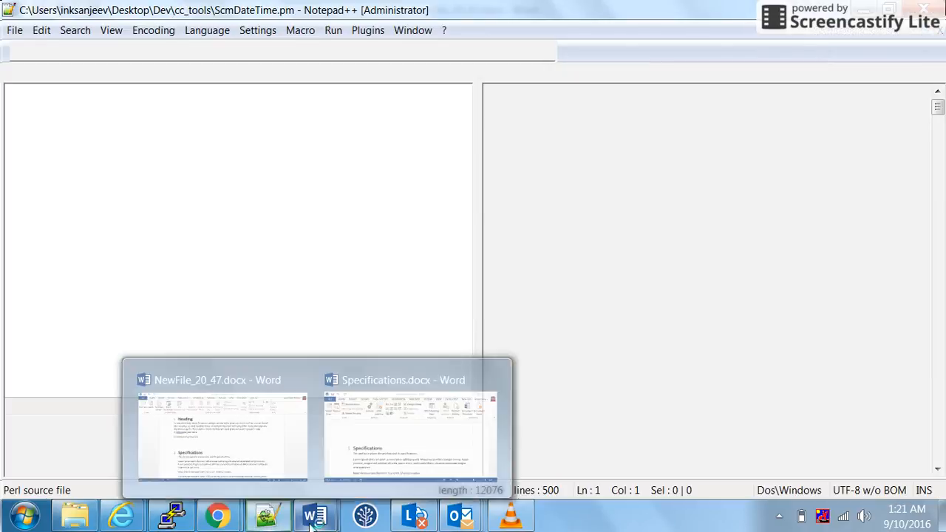
Switch back to the Visual Basic editor showing the Merge_2_files code.
left_click(222, 428)
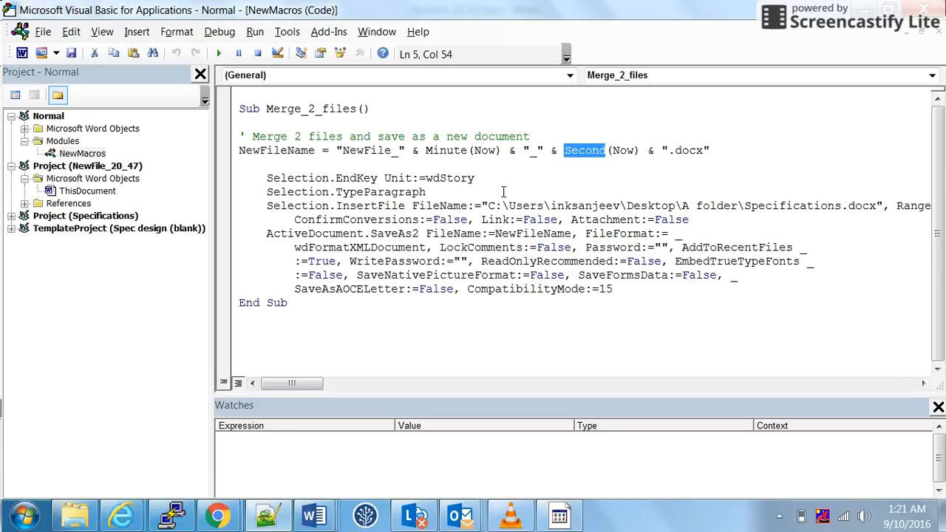
mouse_move(670, 246)
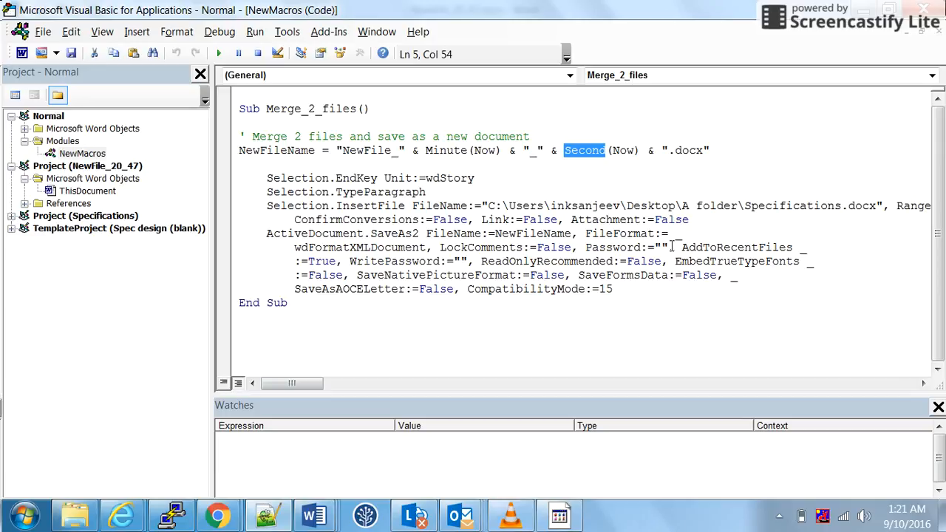